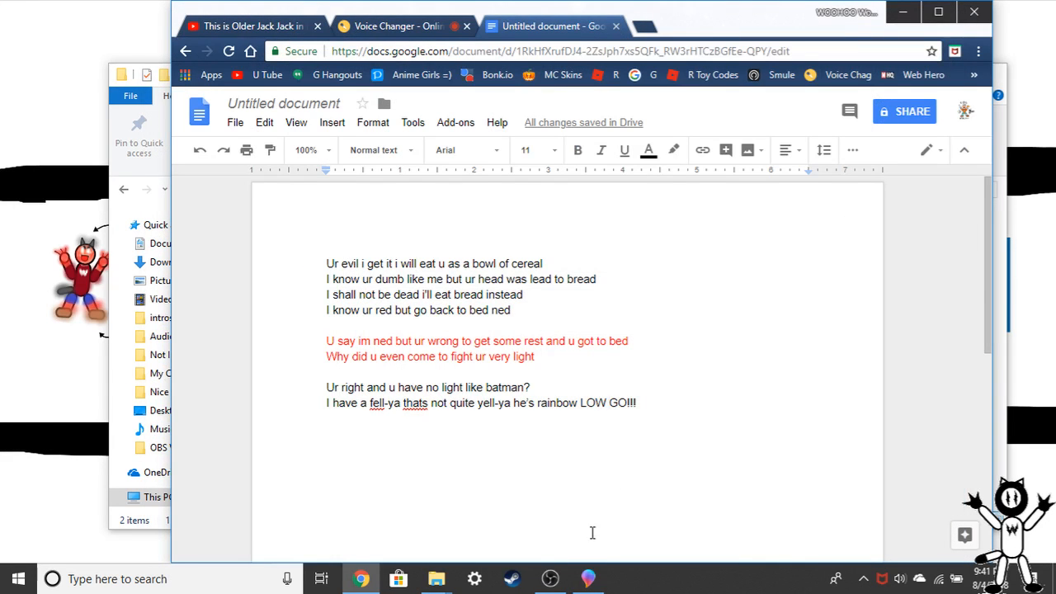
# Bring the Wolfy V.S ExE drawing in Paint 3D to the front over the lyrics
pyautogui.click(587, 577)
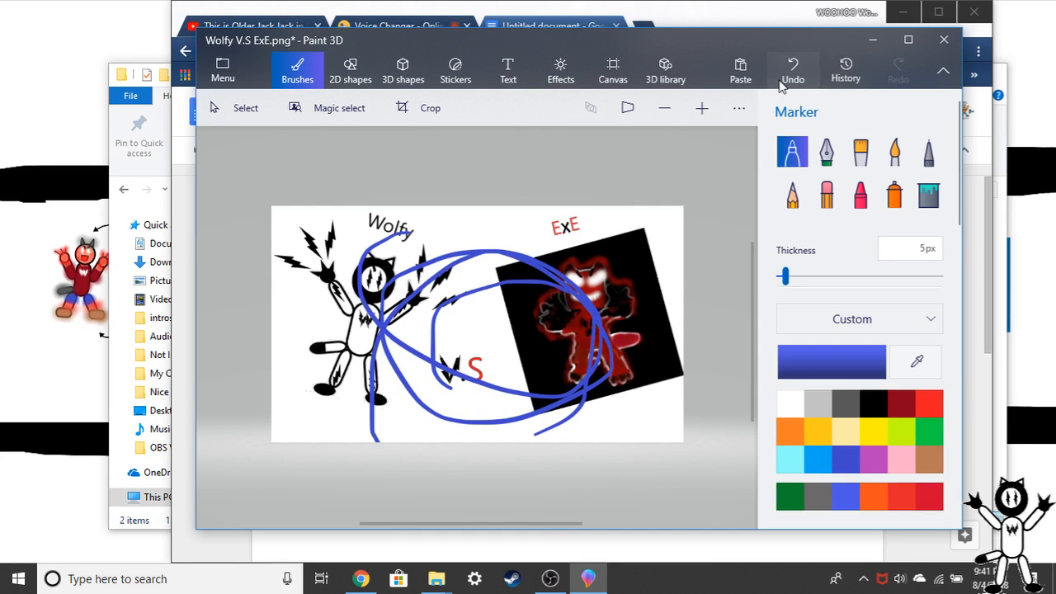
# Undo the blue scribbles, draw and undo a marker line beside Wolfy, then return to the lyrics
pyautogui.click(792, 69)
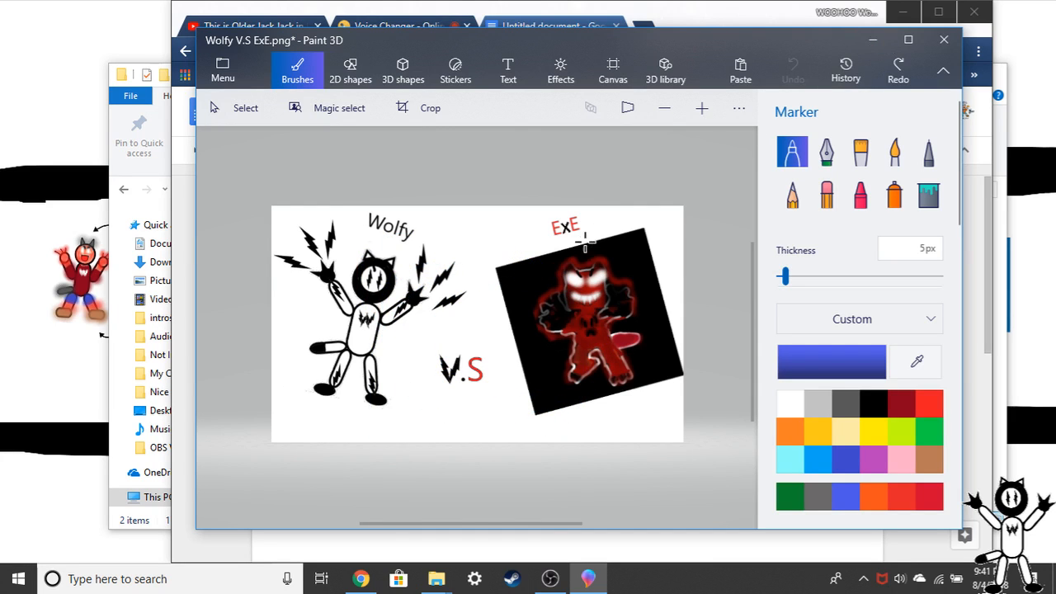
pyautogui.moveTo(422, 244); pyautogui.dragTo(419, 372)
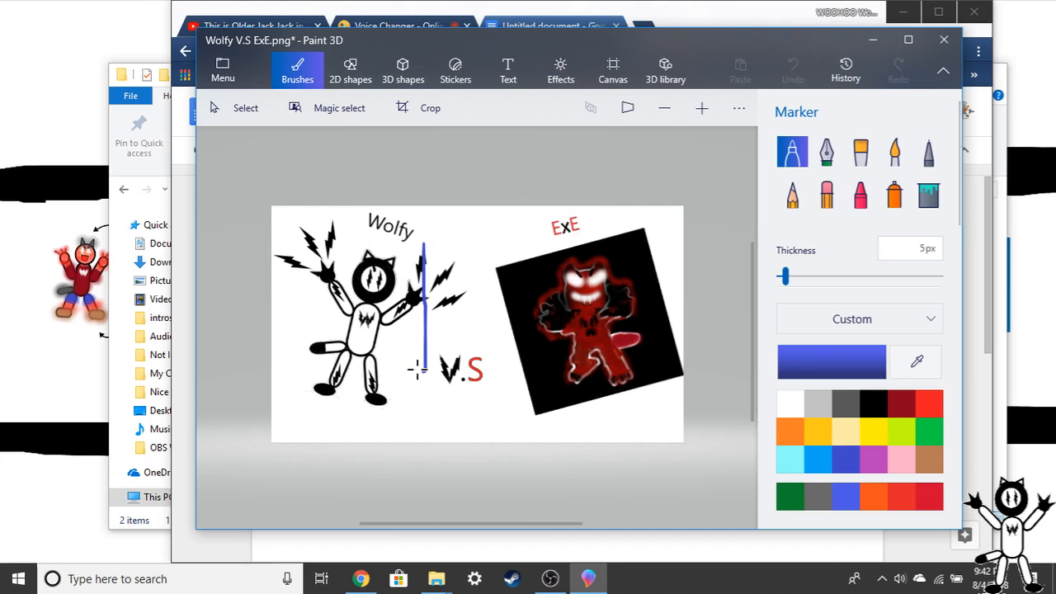
pyautogui.moveTo(426, 239); pyautogui.dragTo(537, 248)
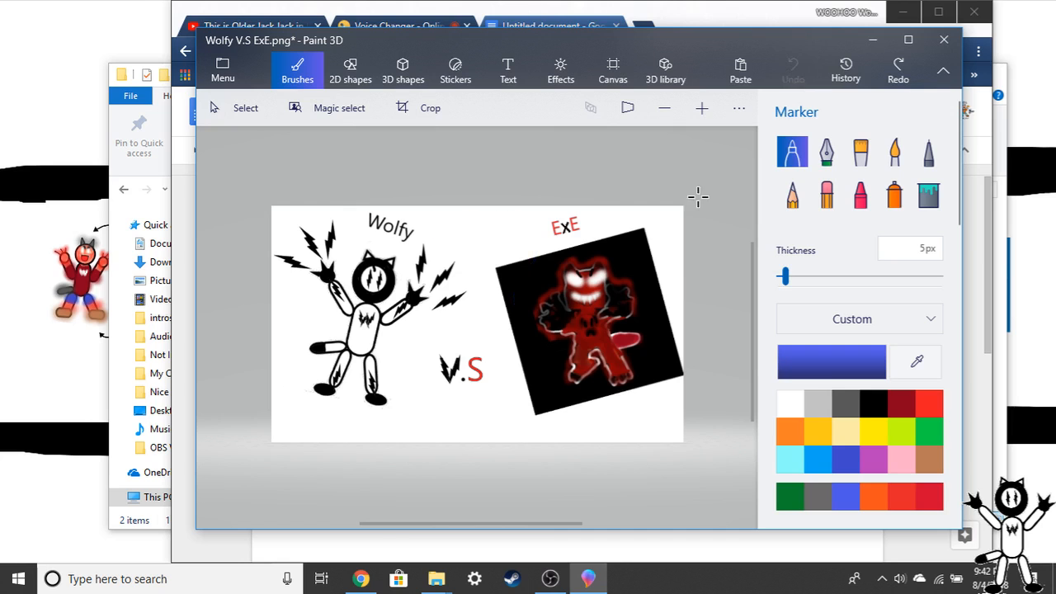
pyautogui.moveTo(481, 287)
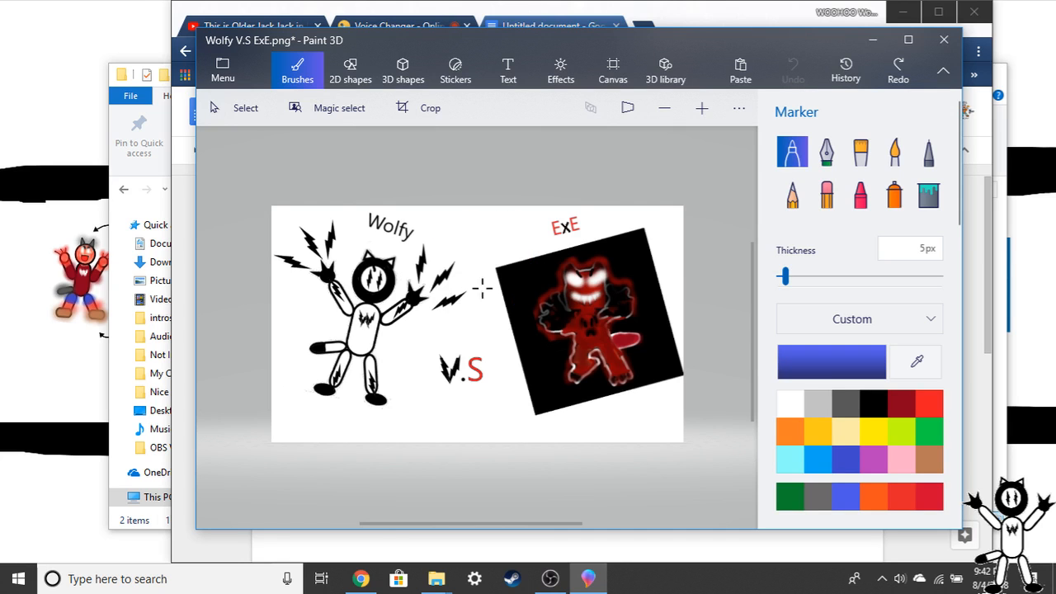
pyautogui.click(548, 27)
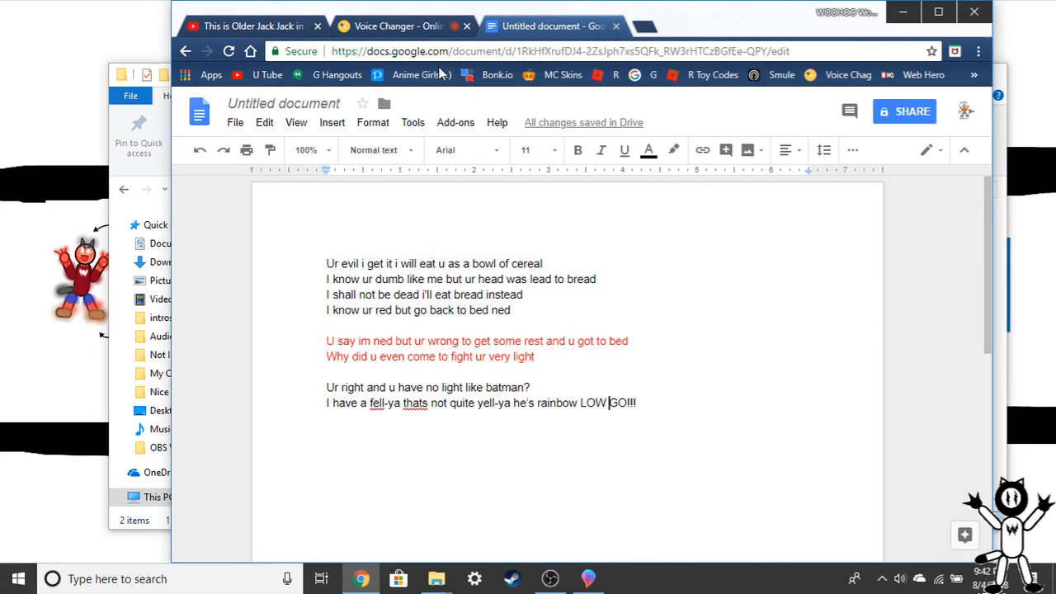
# Switch from the lyrics to the Google Hangouts start page in Chrome
pyautogui.click(396, 27)
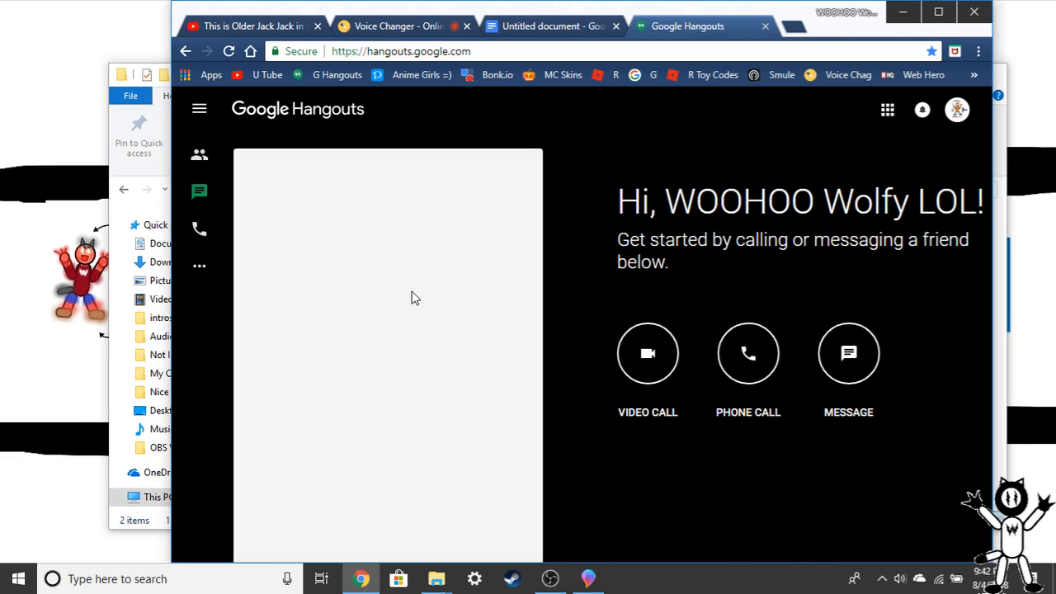
# Follow the shared smule.com link in the chat to the TURKEY BURGERS recording page
pyautogui.click(198, 191)
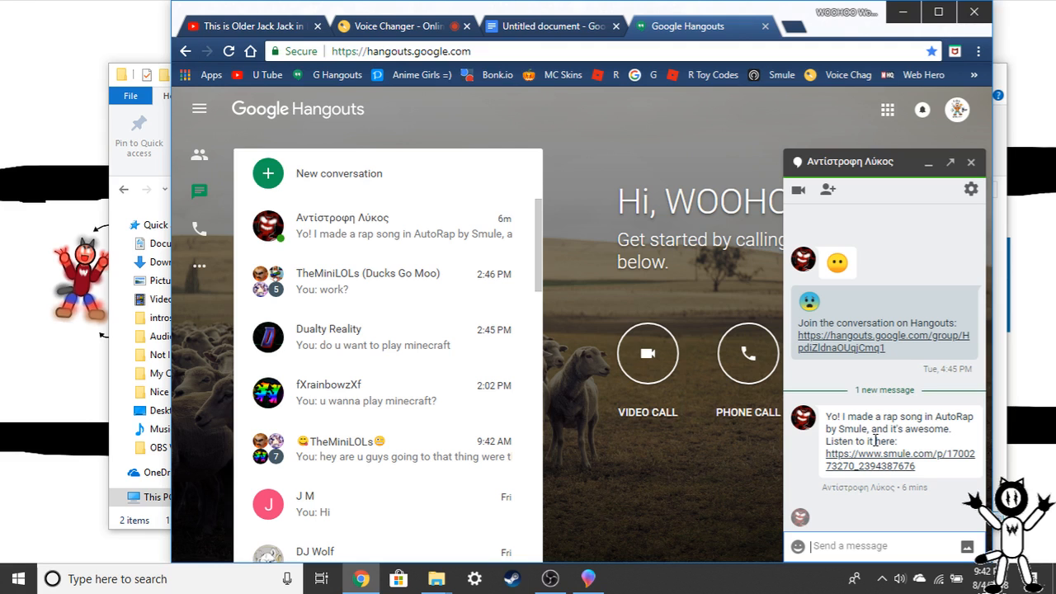
pyautogui.click(899, 459)
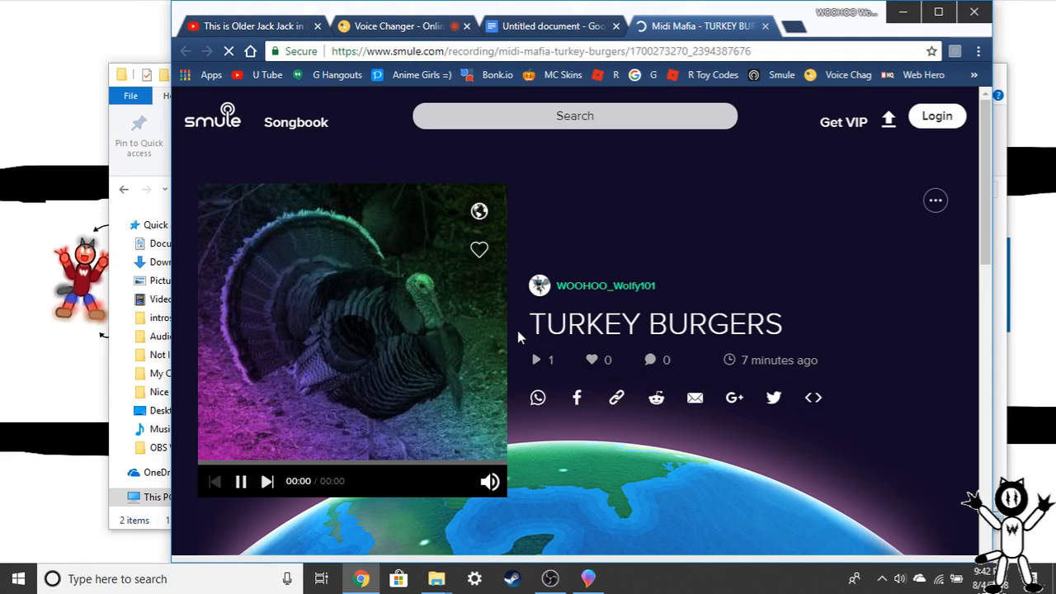
# Play the TURKEY BURGERS recording, hop to Paint 3D and back, and pause near 00:34
pyautogui.click(588, 578)
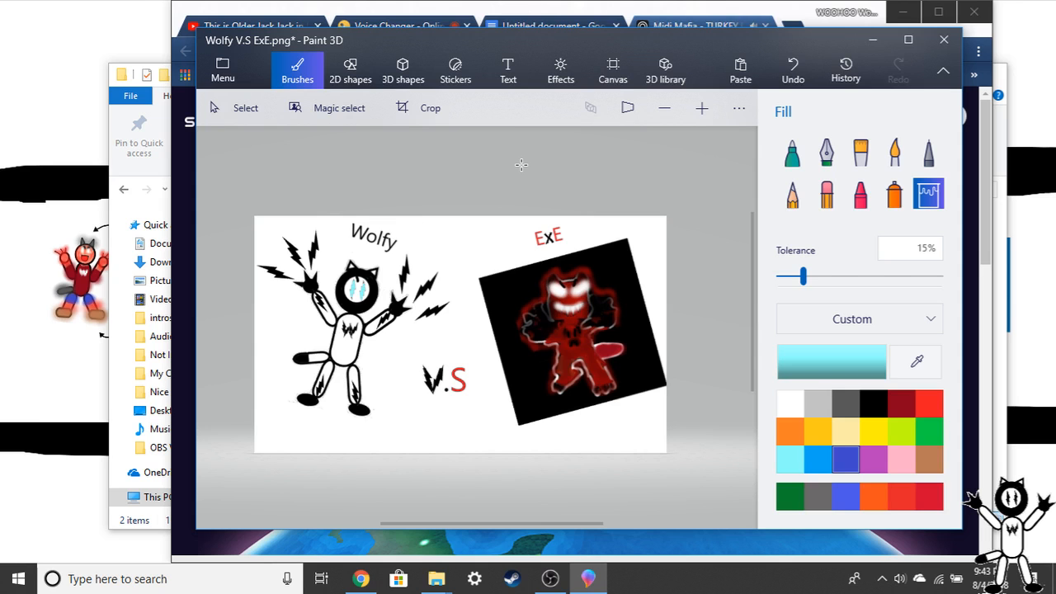
pyautogui.click(694, 26)
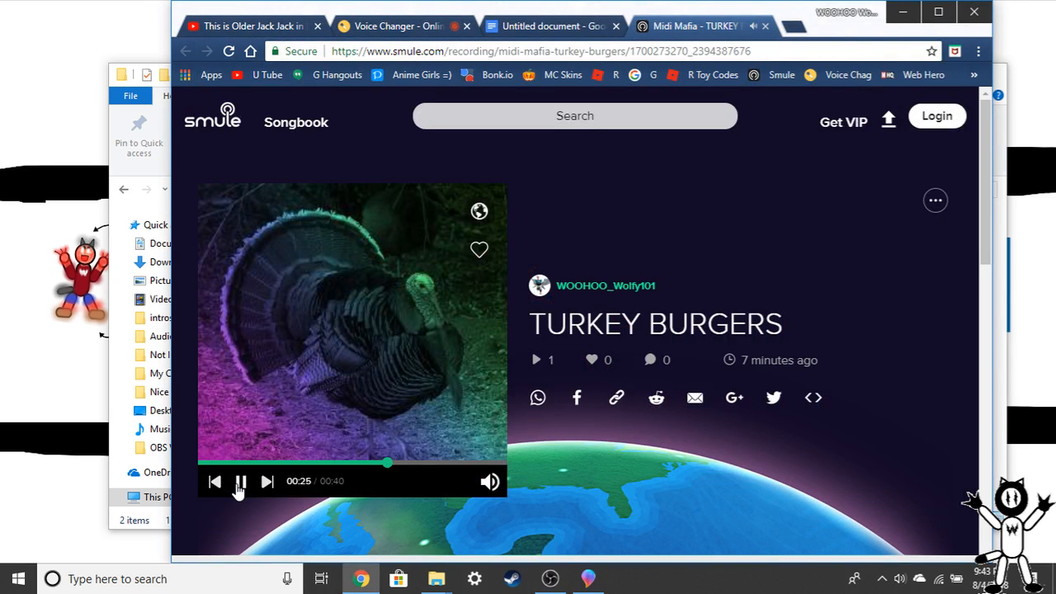
pyautogui.click(396, 26)
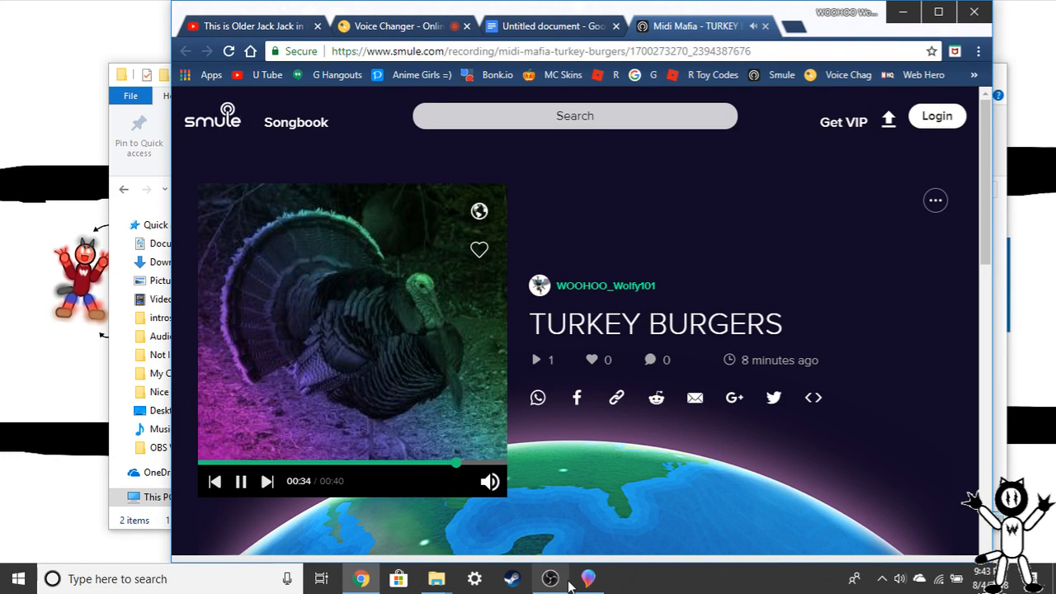
# Cycle through the drawing and lyrics windows, leaving the Nice Images folder showing
pyautogui.click(588, 578)
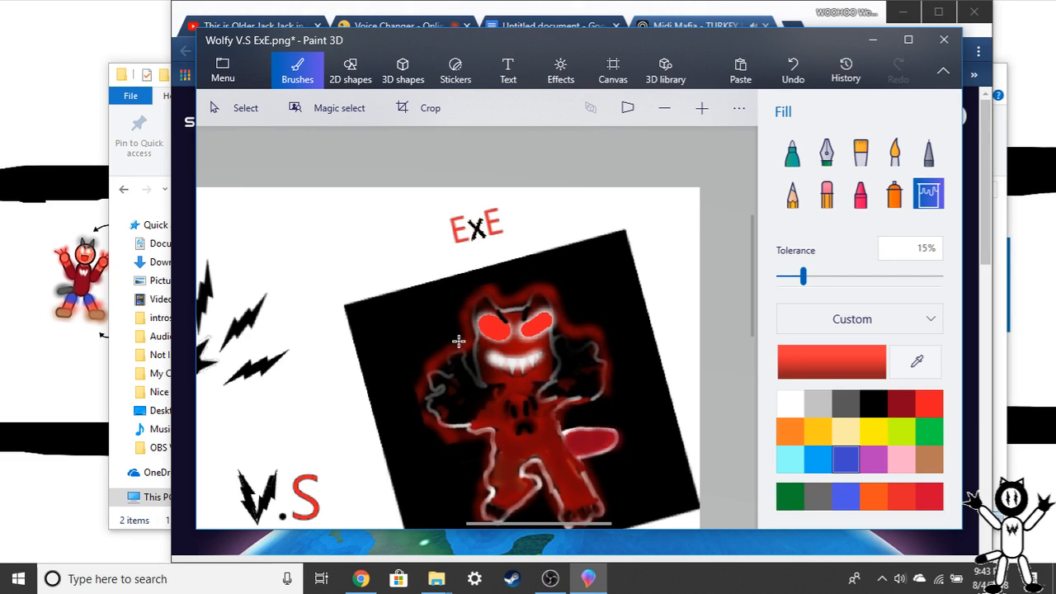
pyautogui.click(551, 27)
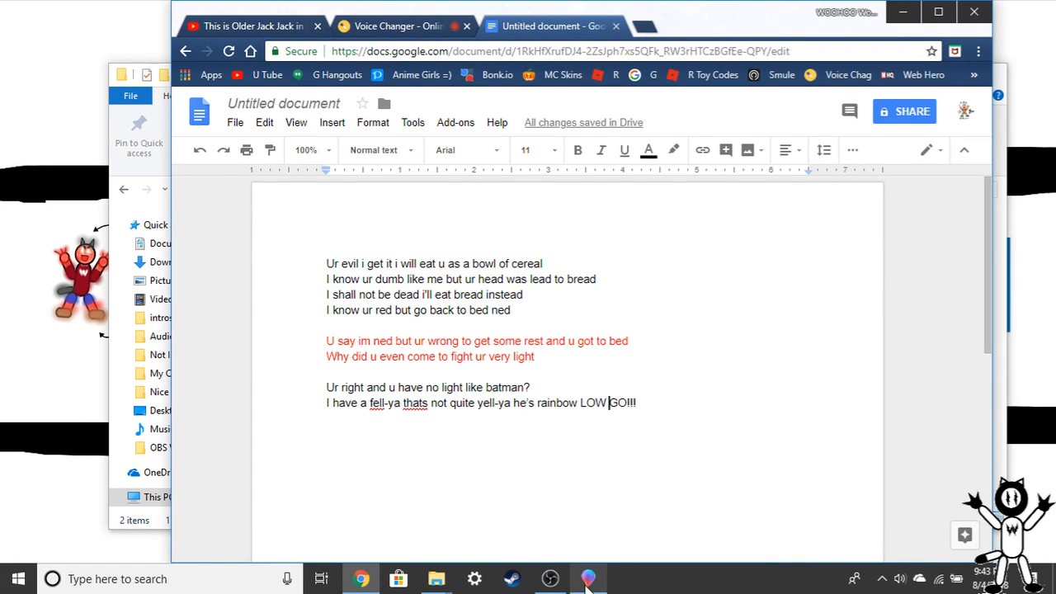
pyautogui.click(588, 578)
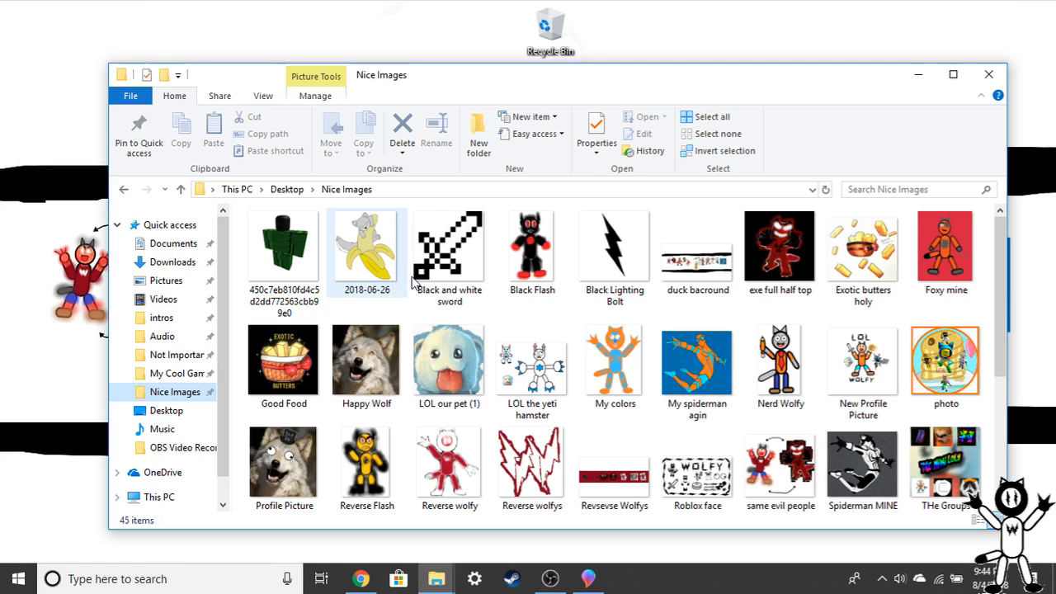
pyautogui.moveTo(531, 363)
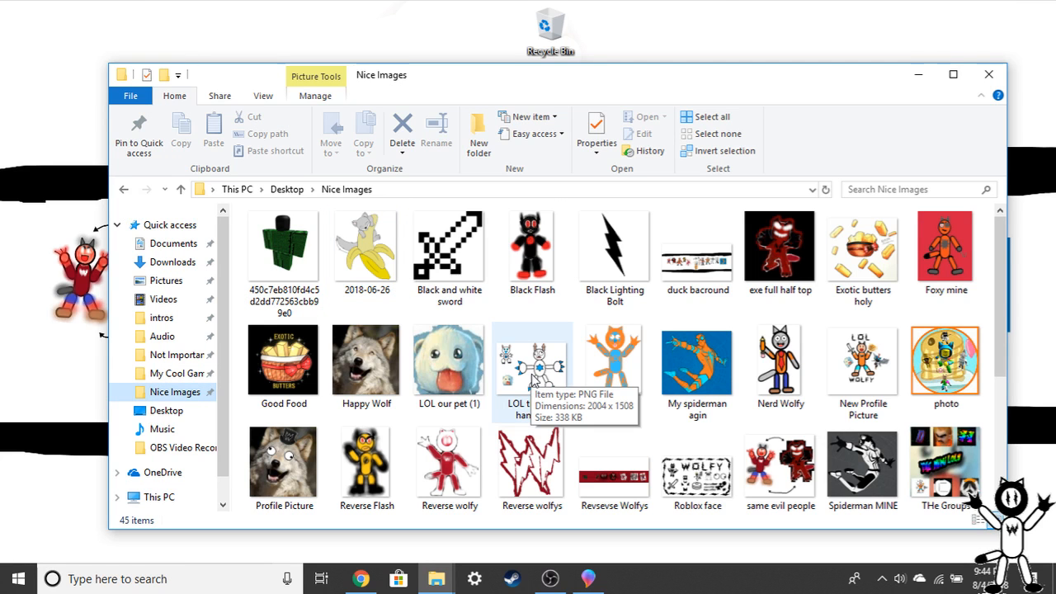